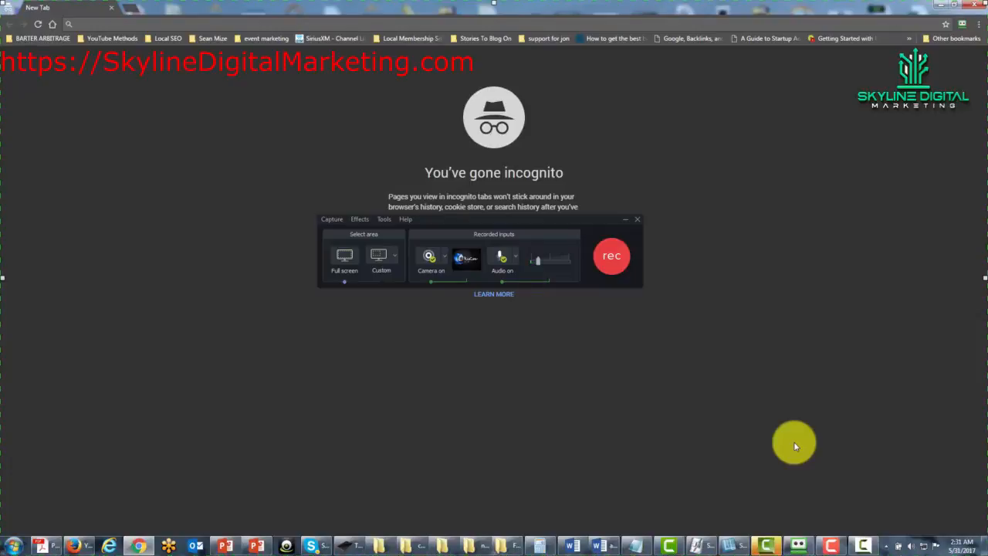
mouse_move(350, 330)
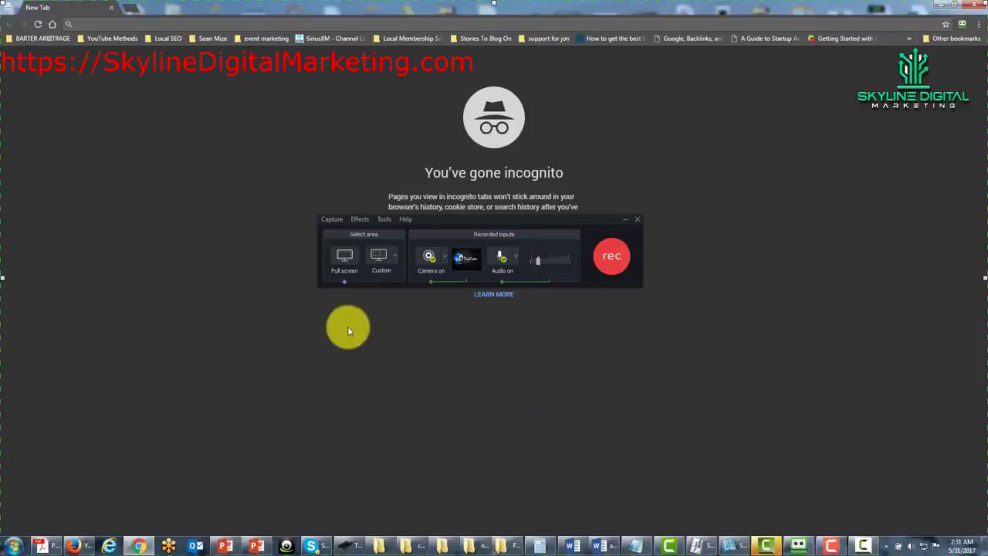
mouse_move(317, 352)
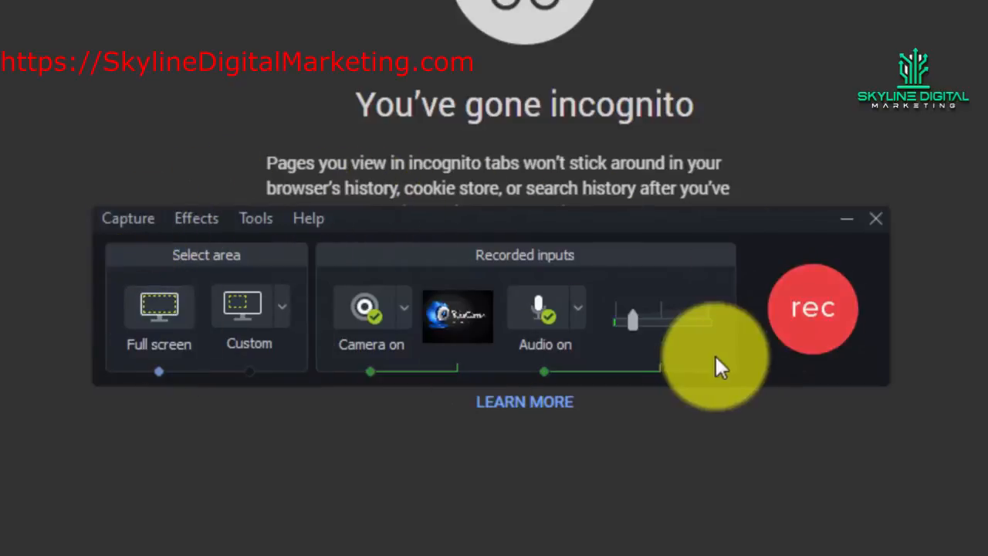
mouse_move(783, 372)
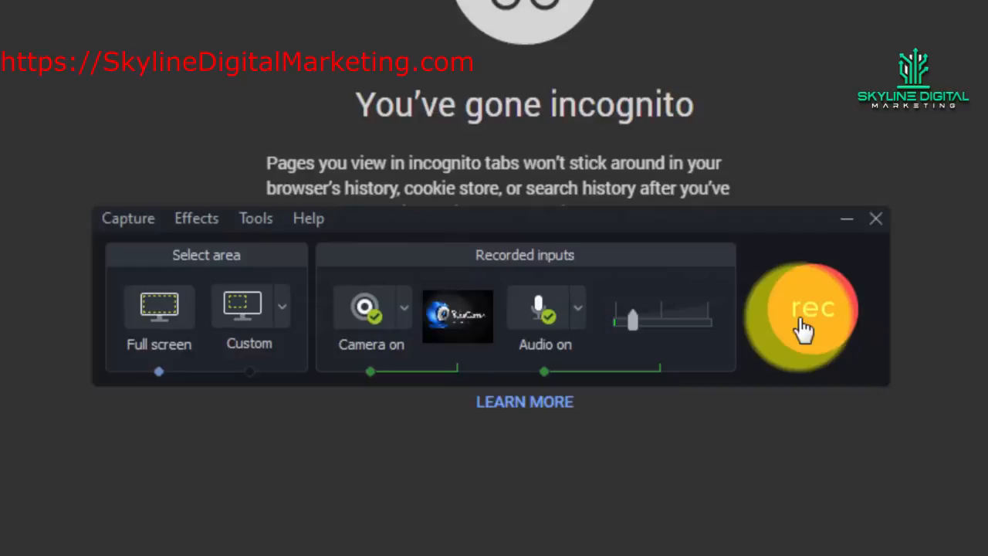
Start recording and confirm the caption 'Create Video wth Camtasia 9 Test'
left_click(803, 309)
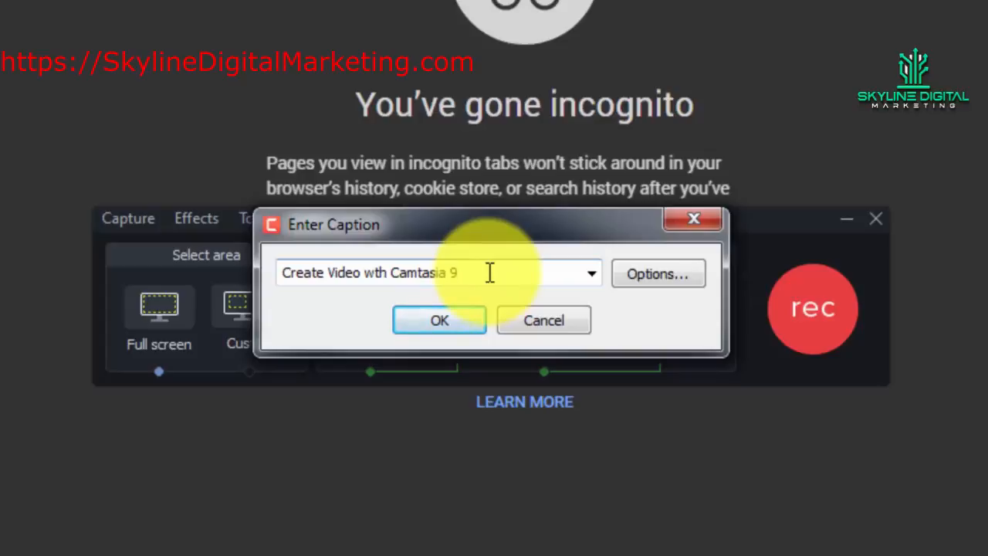
type("Test")
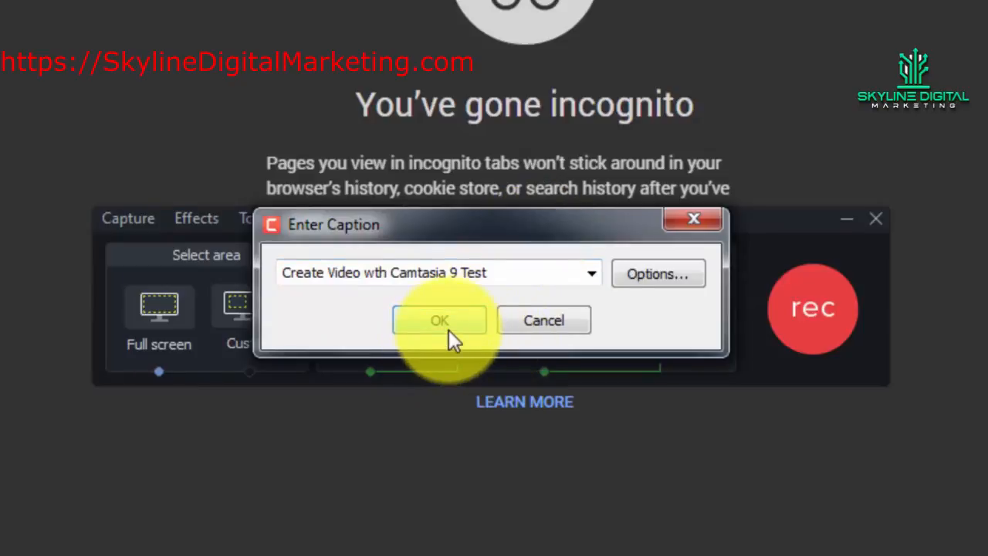
left_click(439, 320)
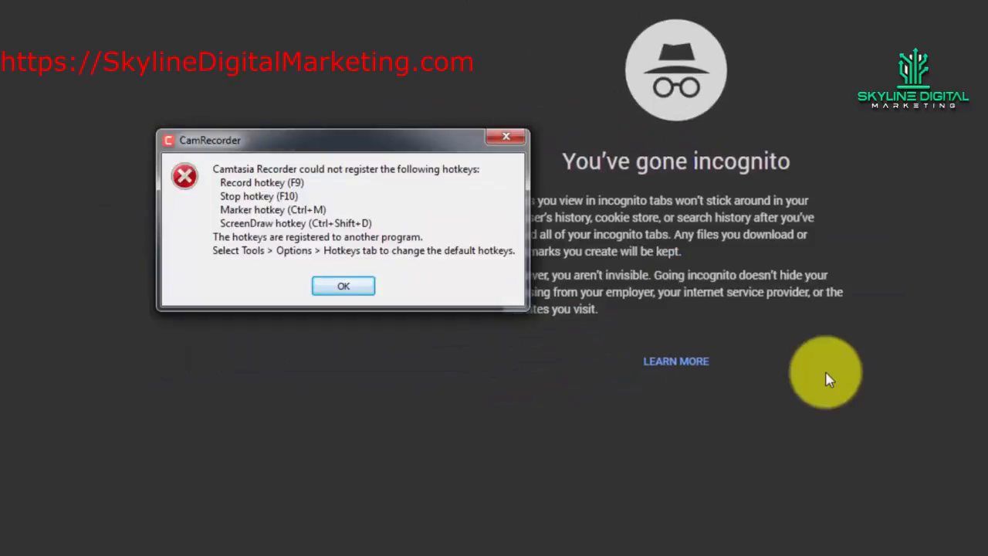
mouse_move(162, 158)
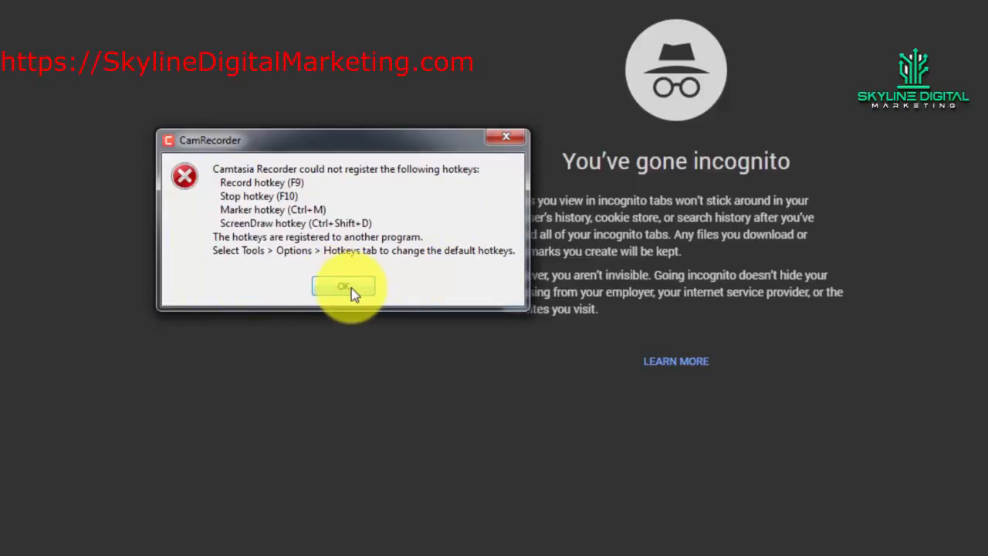
mouse_move(438, 209)
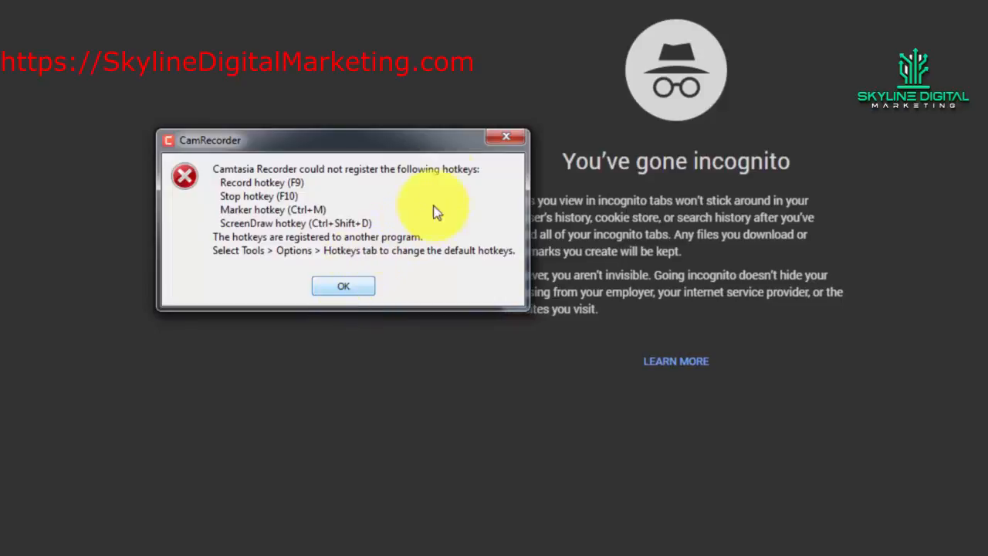
mouse_move(227, 197)
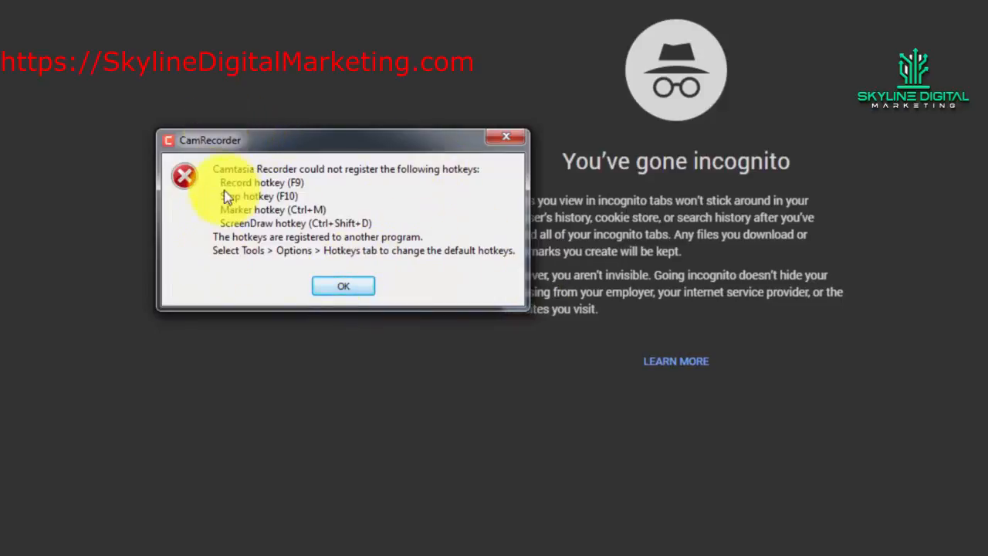
mouse_move(320, 287)
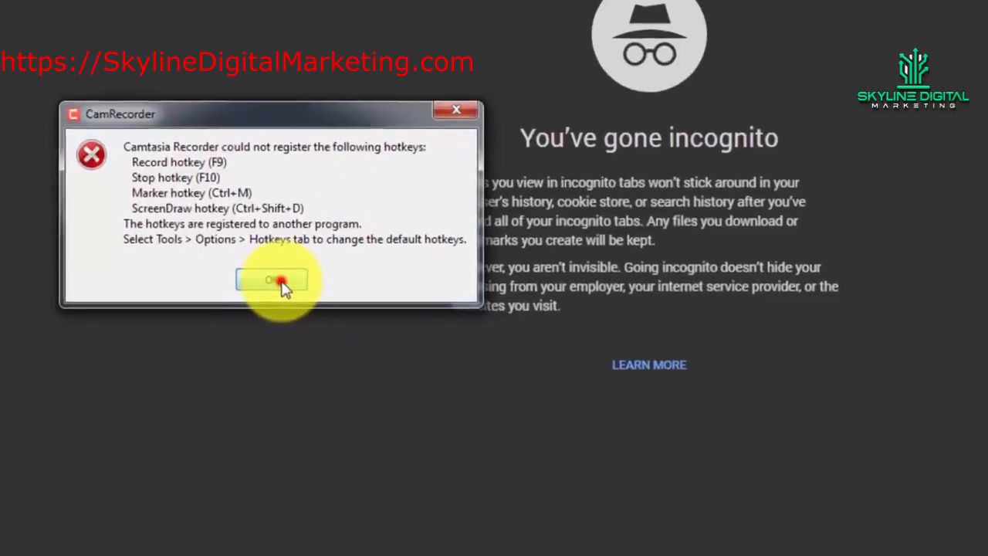
Dismiss the Camtasia Recorder warning that hotkeys could not be registered
left_click(272, 280)
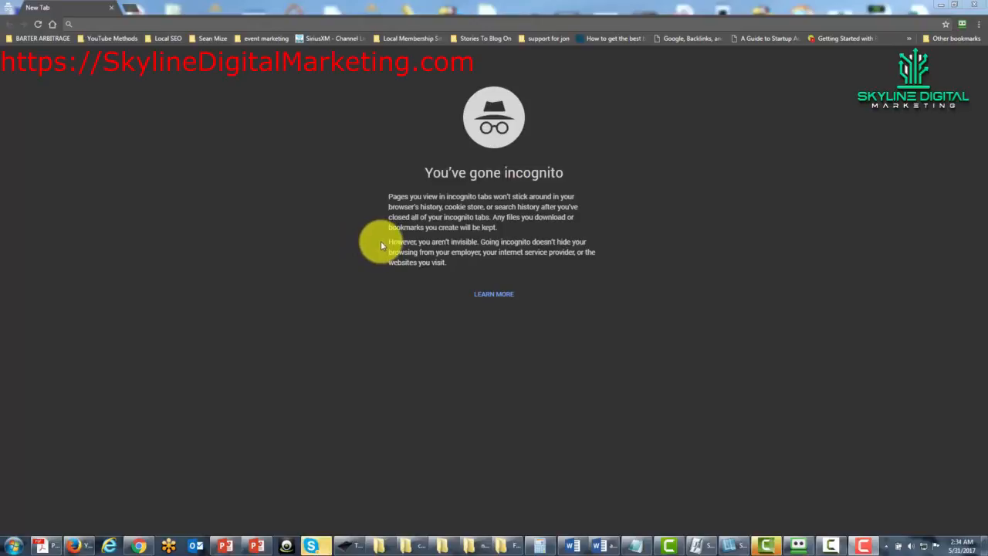
mouse_move(310, 179)
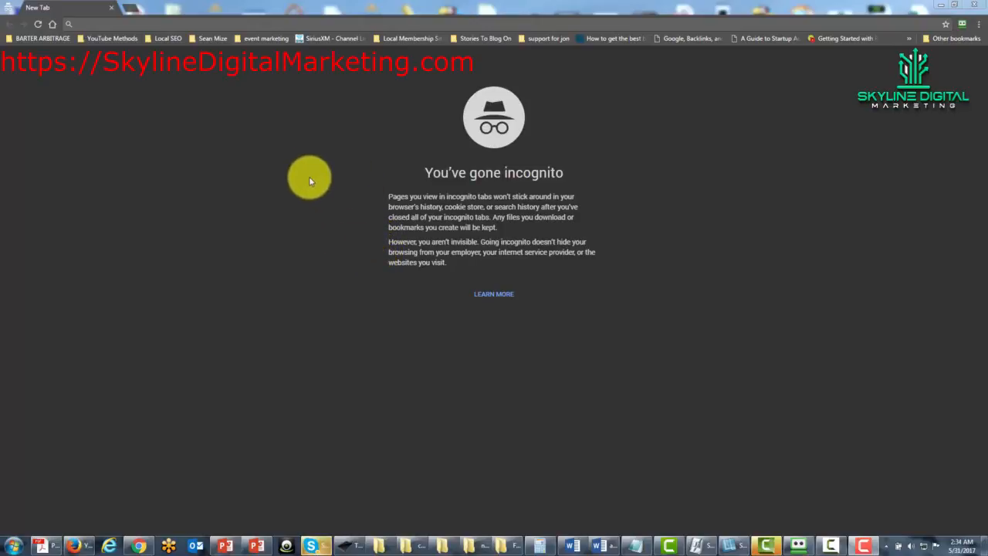
mouse_move(316, 203)
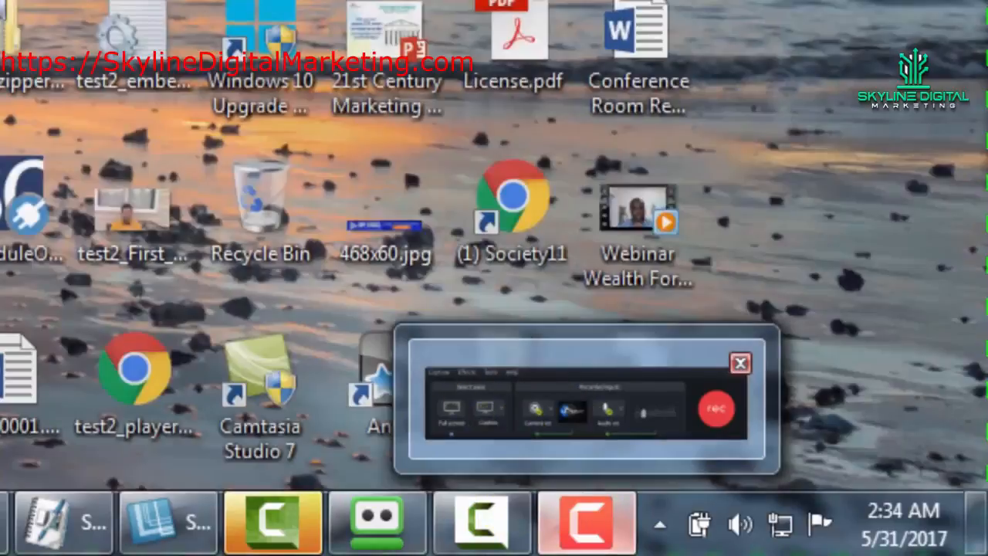
Restore the Camtasia Recorder toolbar from the taskbar while recording continues
left_click(716, 407)
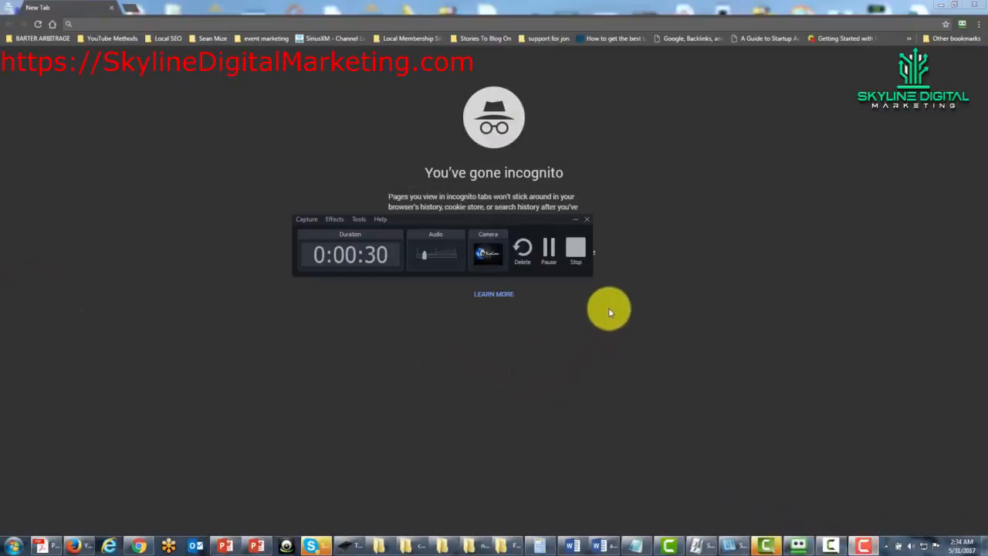
mouse_move(432, 299)
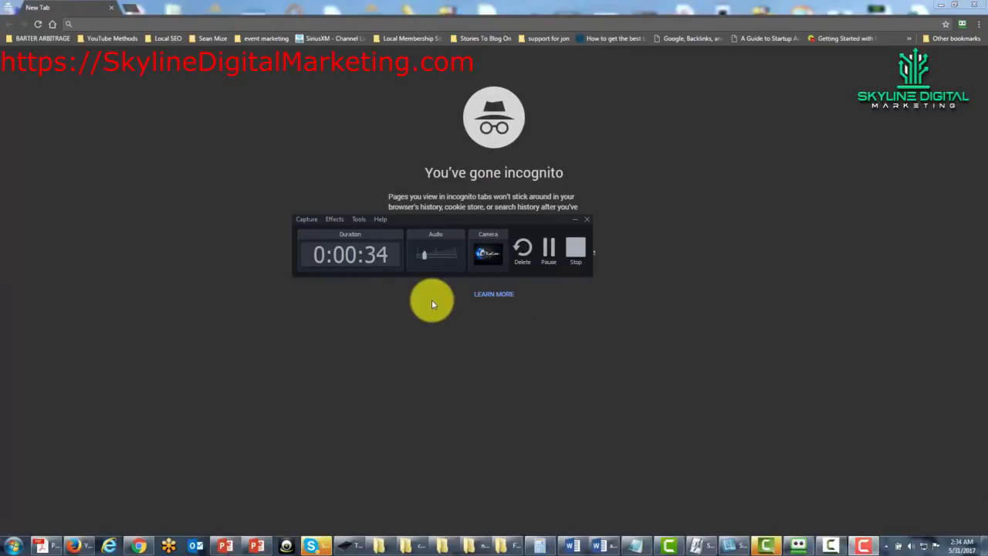
mouse_move(411, 245)
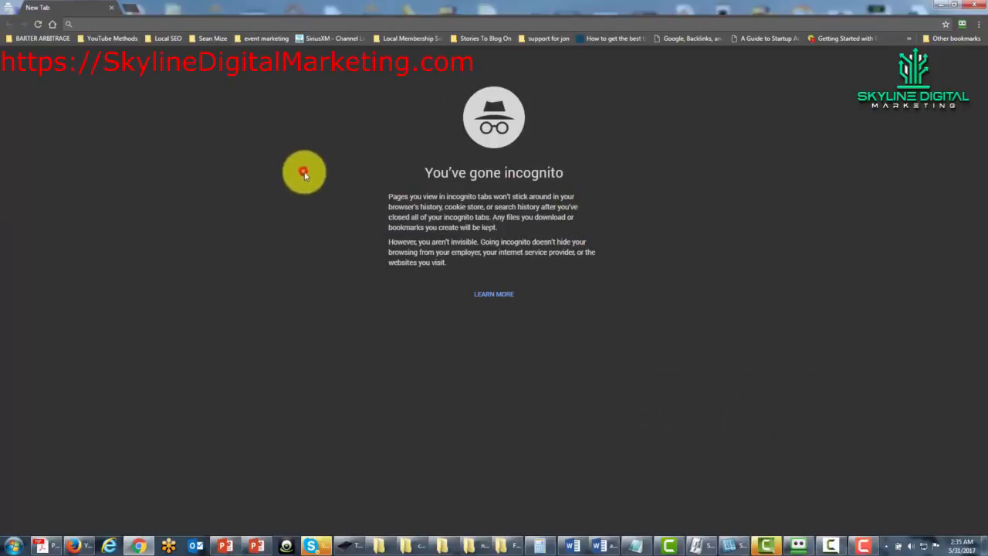
mouse_move(587, 296)
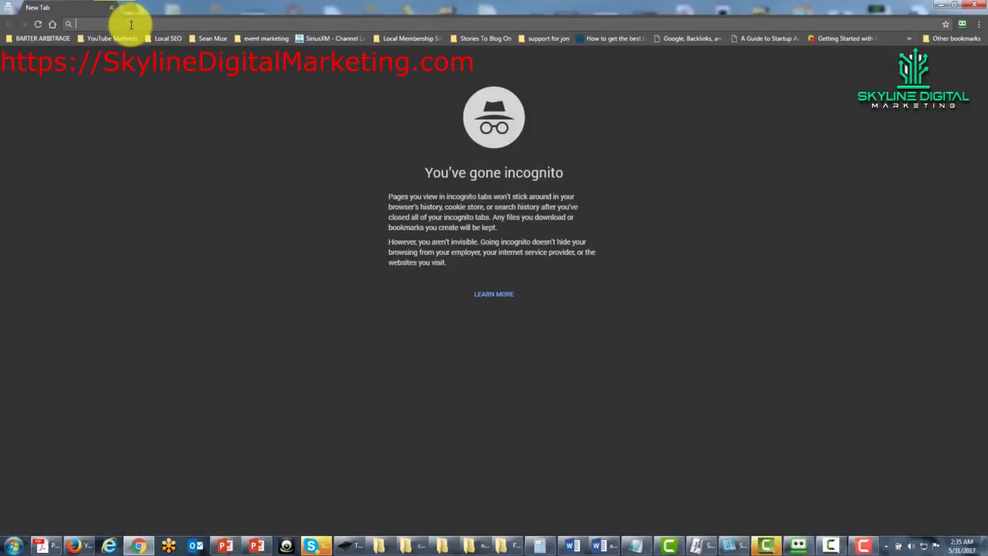
Search YouTube for 'dan kennedy' and play Dan Kennedy Wealth Attraction DVD 1
type("dan kennedy")
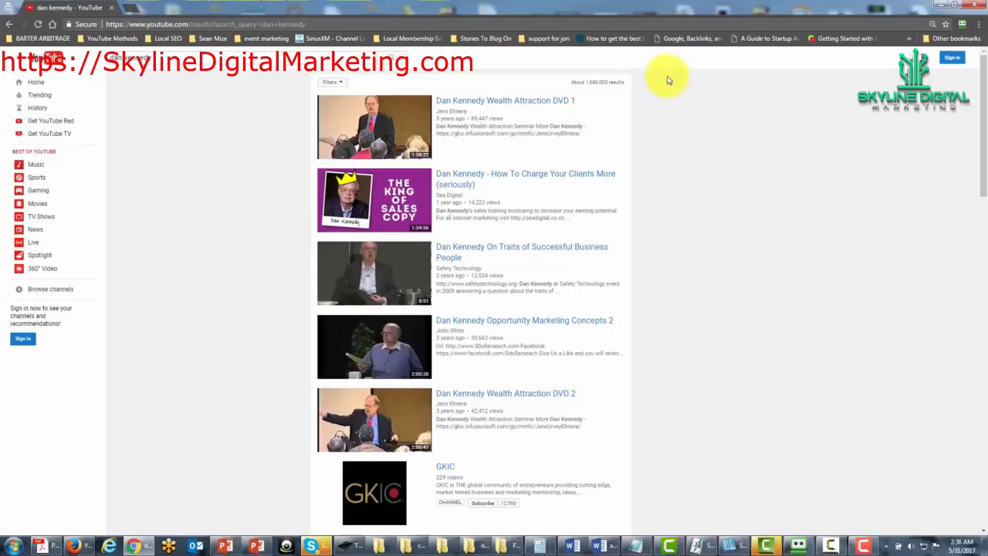
left_click(374, 127)
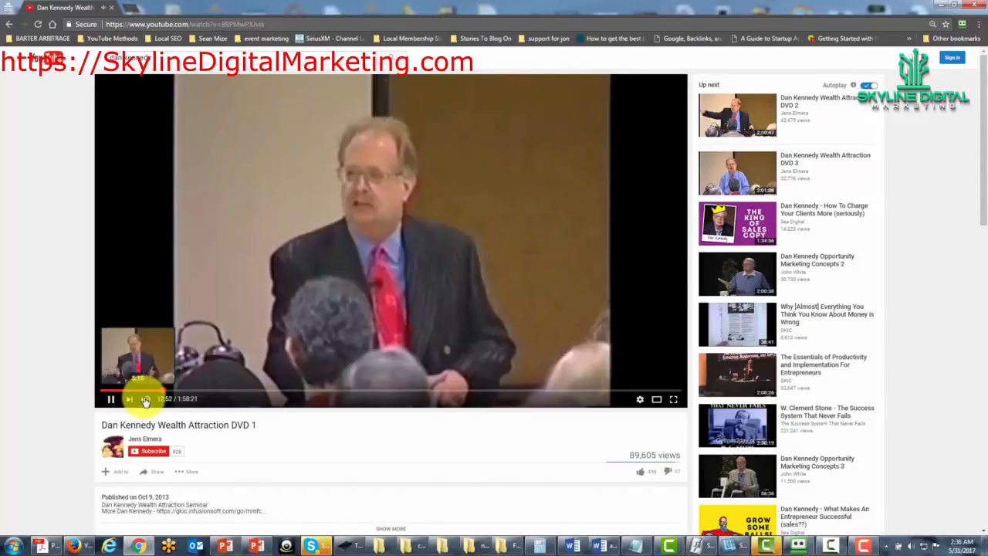
mouse_move(240, 391)
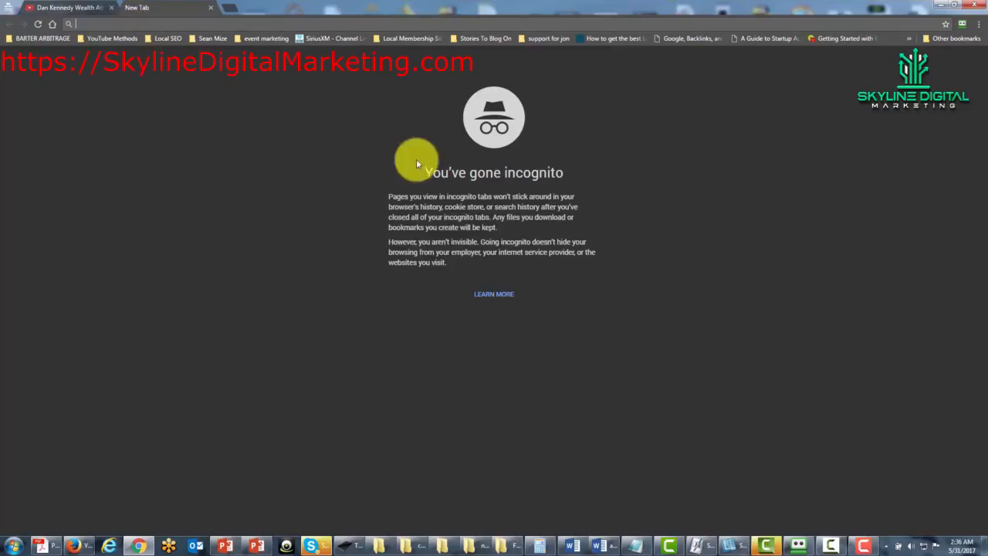
mouse_move(531, 188)
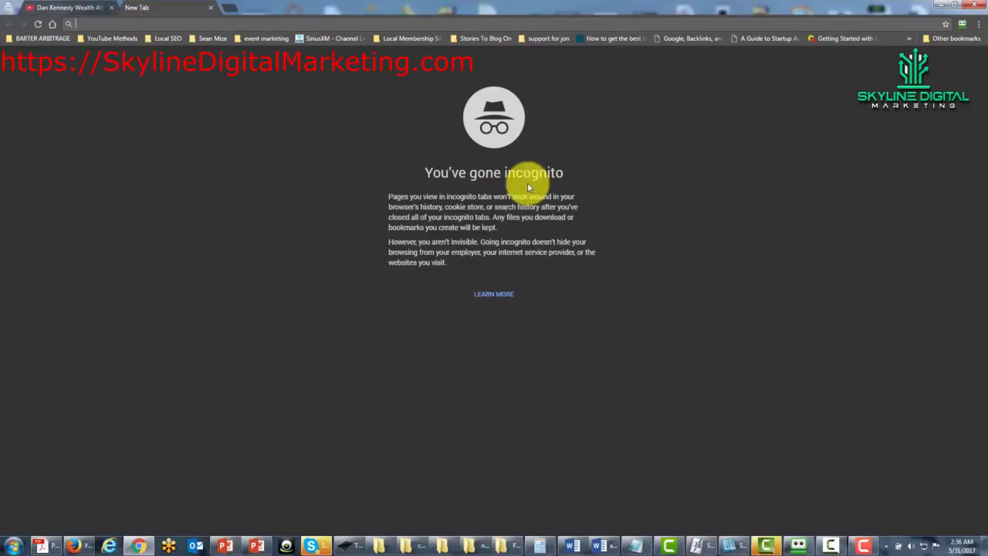
mouse_move(495, 323)
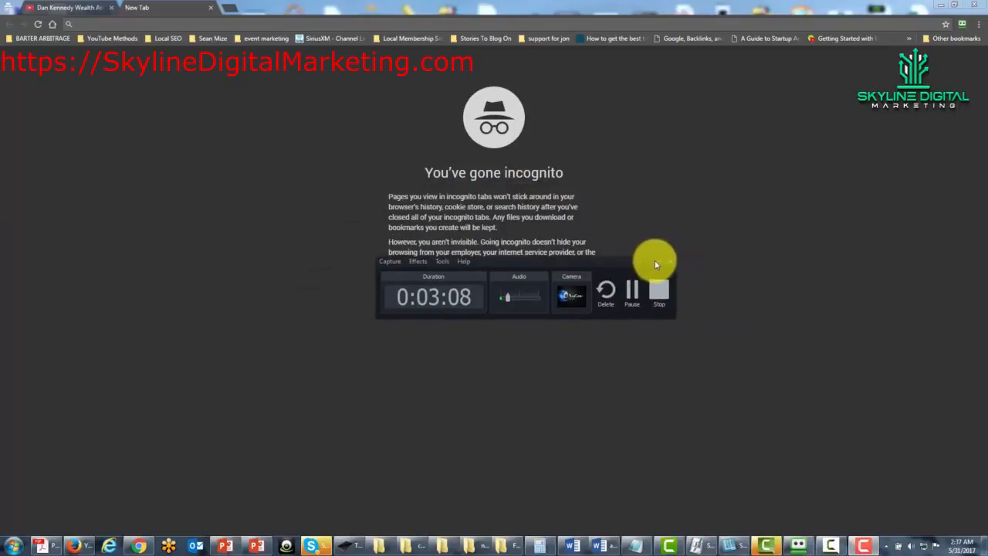
mouse_move(658, 263)
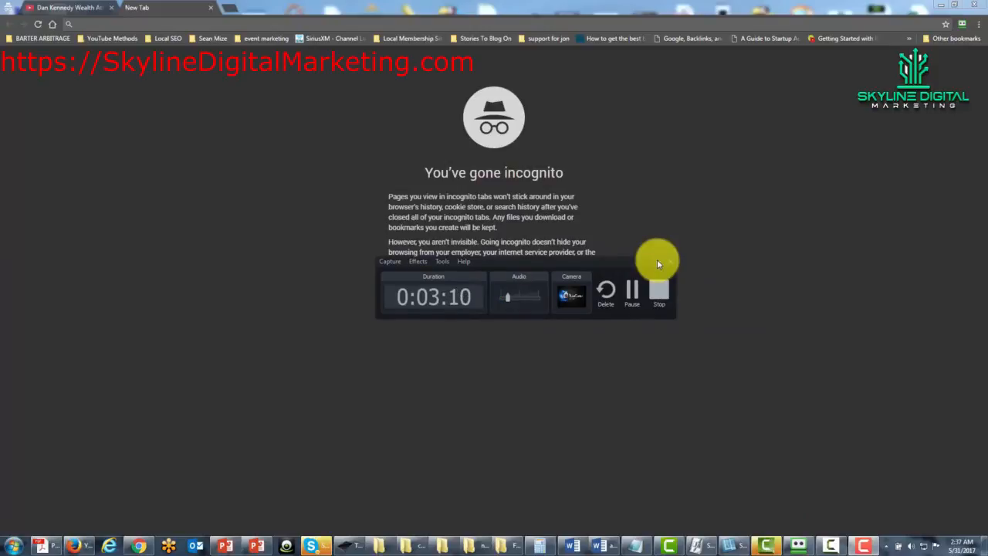
mouse_move(645, 268)
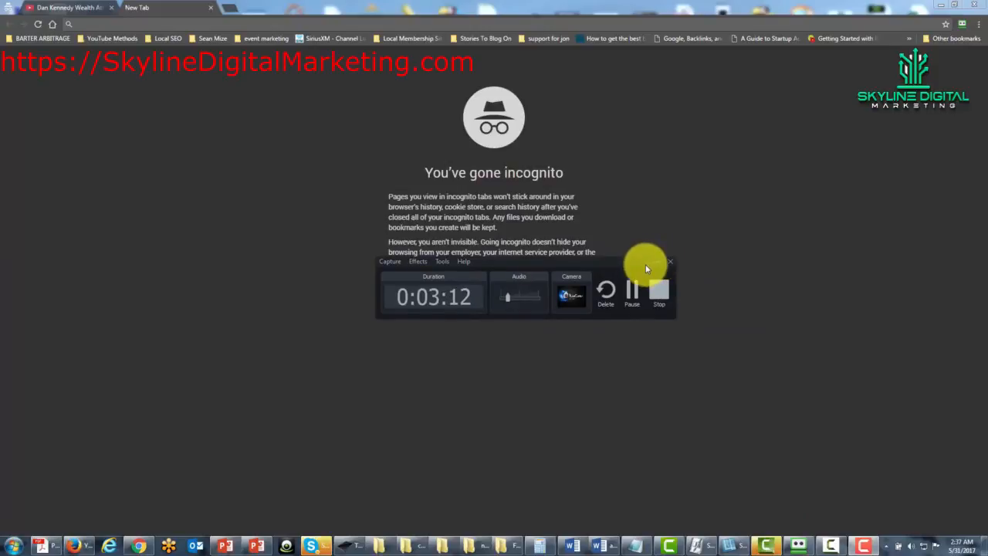
mouse_move(659, 264)
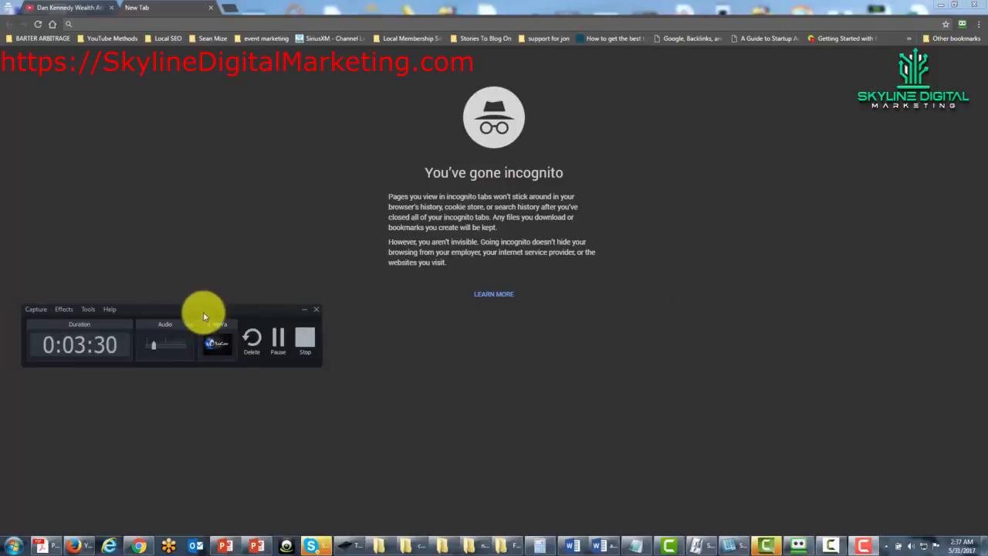
Drag the floating Camtasia Recorder control bar toward the screen centre
left_click_drag(204, 308, 587, 321)
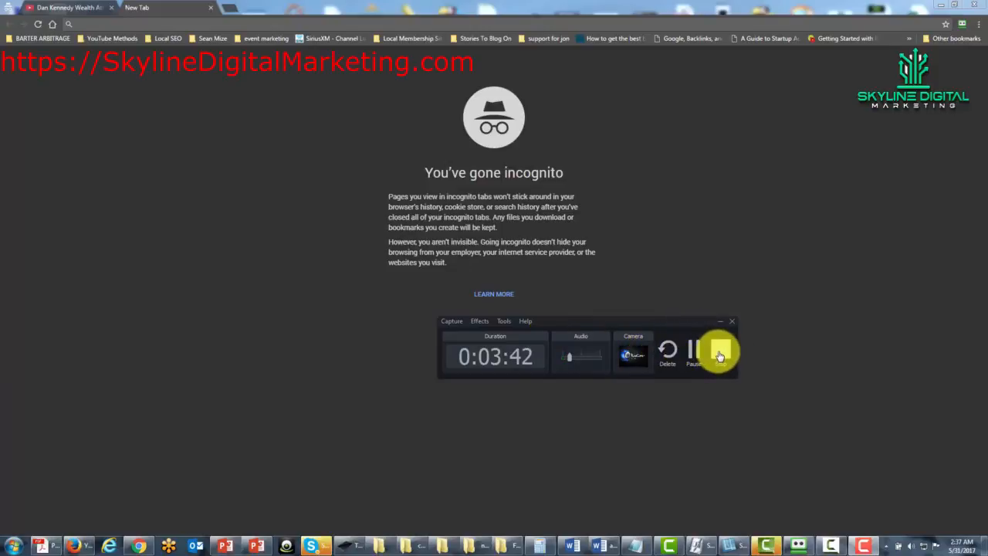
Stop the 3:44 recording so it loads into the Camtasia 9 editor
left_click(717, 353)
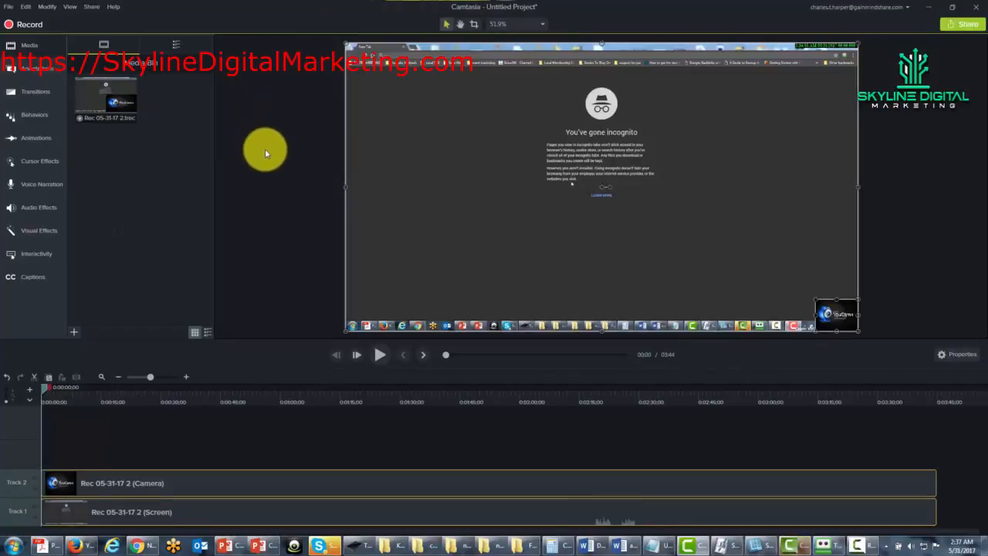
mouse_move(192, 107)
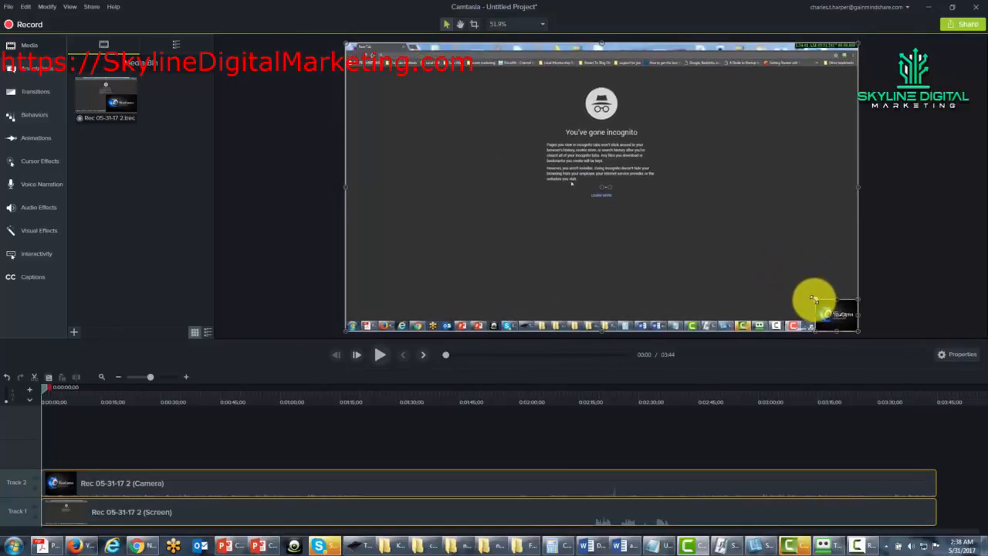
mouse_move(544, 510)
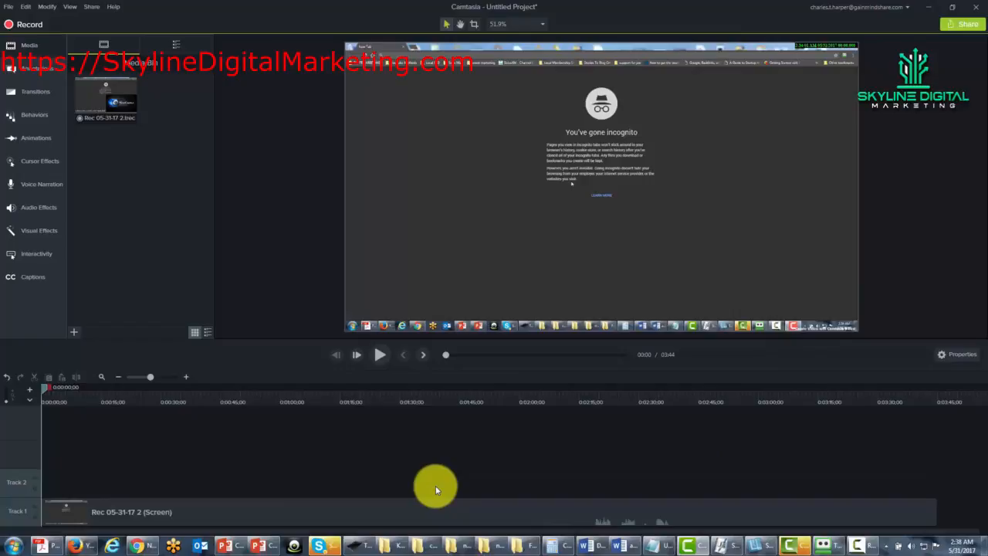
mouse_move(532, 480)
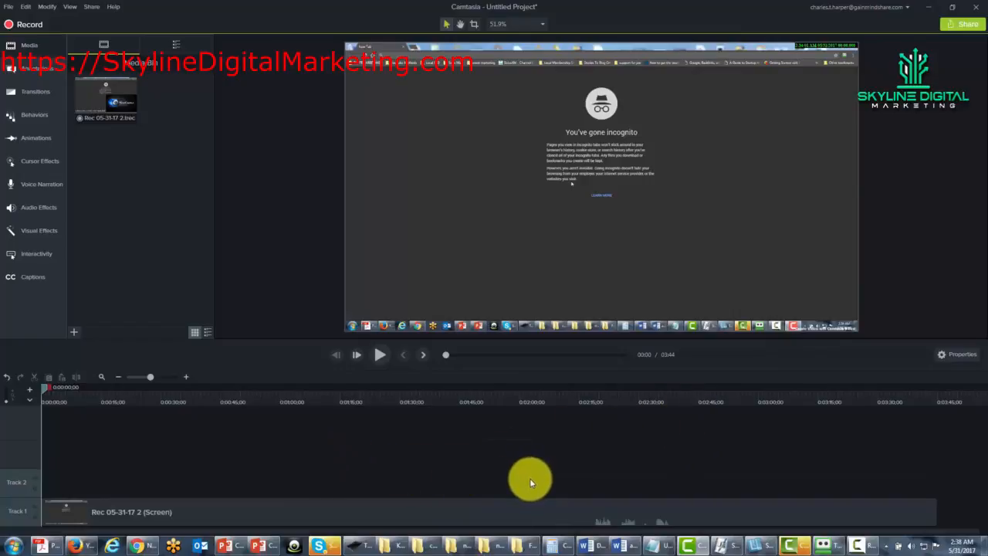
mouse_move(559, 450)
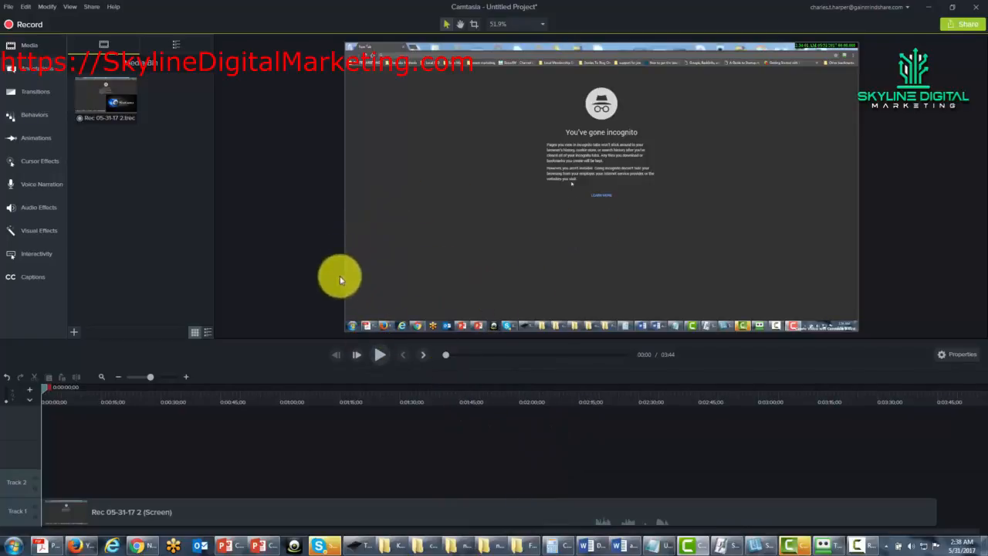
mouse_move(315, 336)
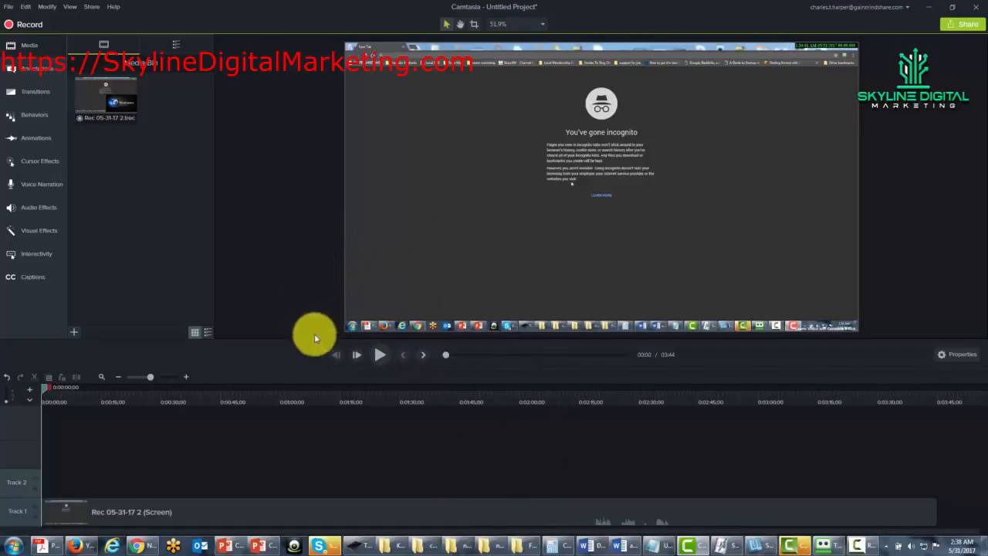
mouse_move(364, 380)
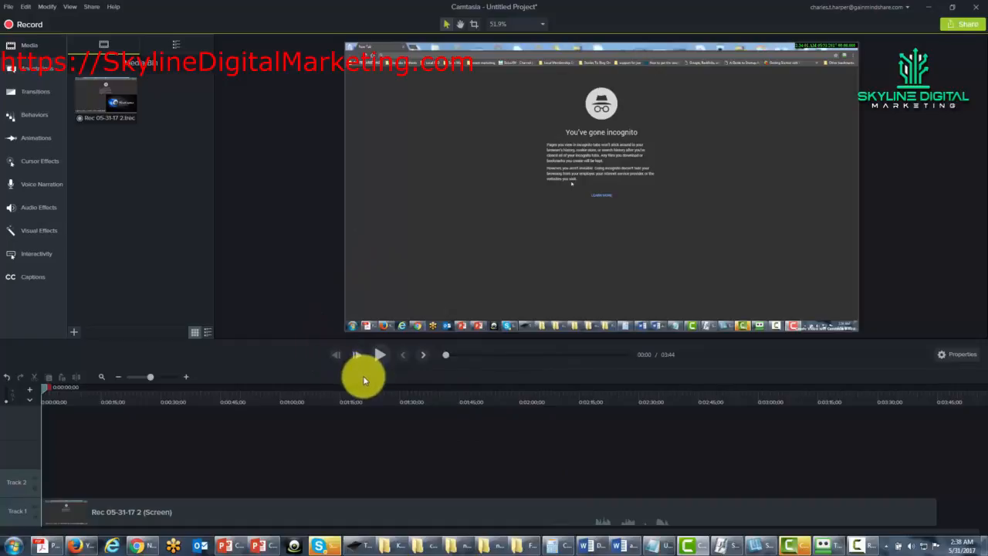